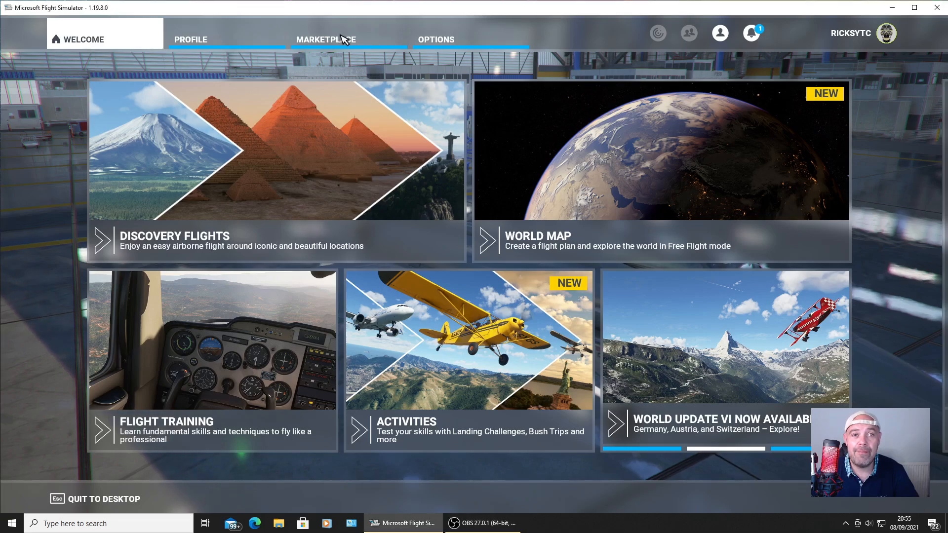
- Open the Marketplace's Full Catalog with the Free filter showing World Update bundles
{"action": "left_click", "coordinate": [324, 40]}
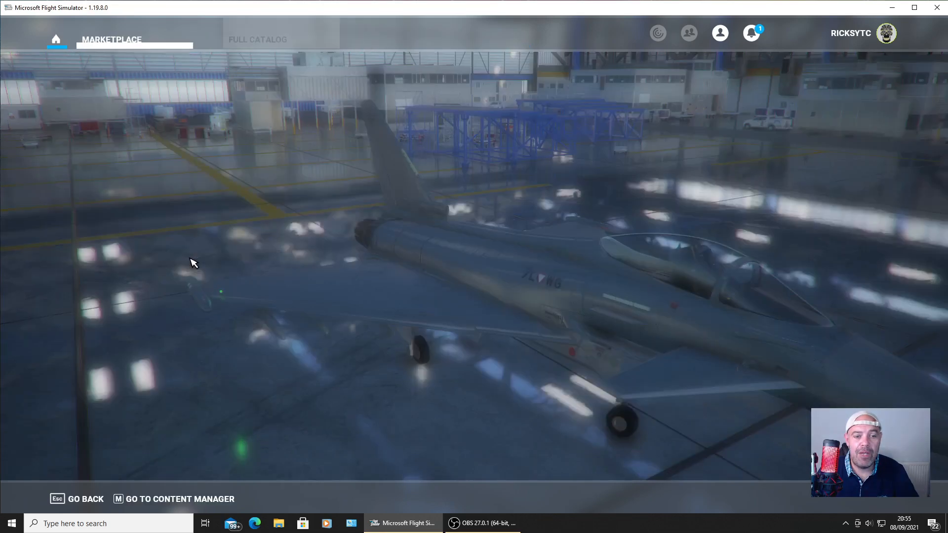
{"action": "left_click", "coordinate": [258, 39]}
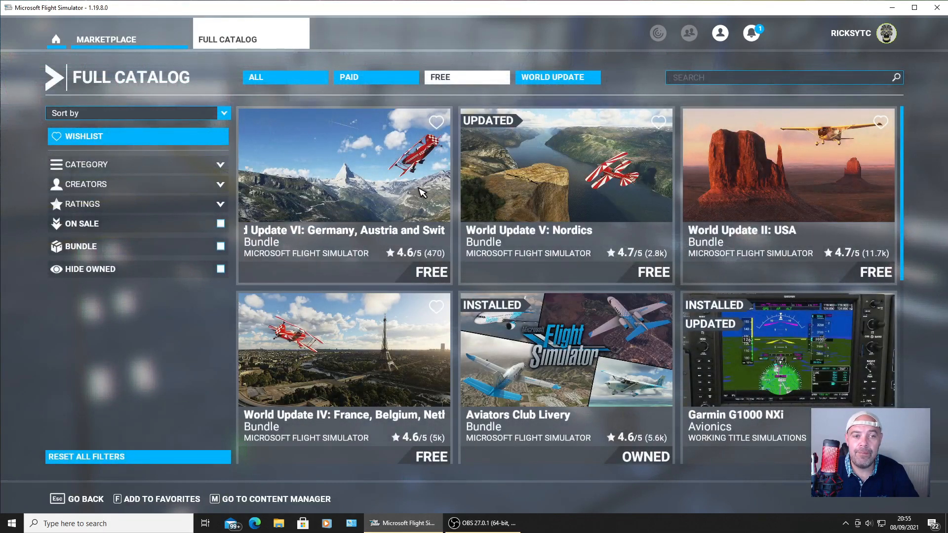
{"action": "mouse_move", "coordinate": [326, 259]}
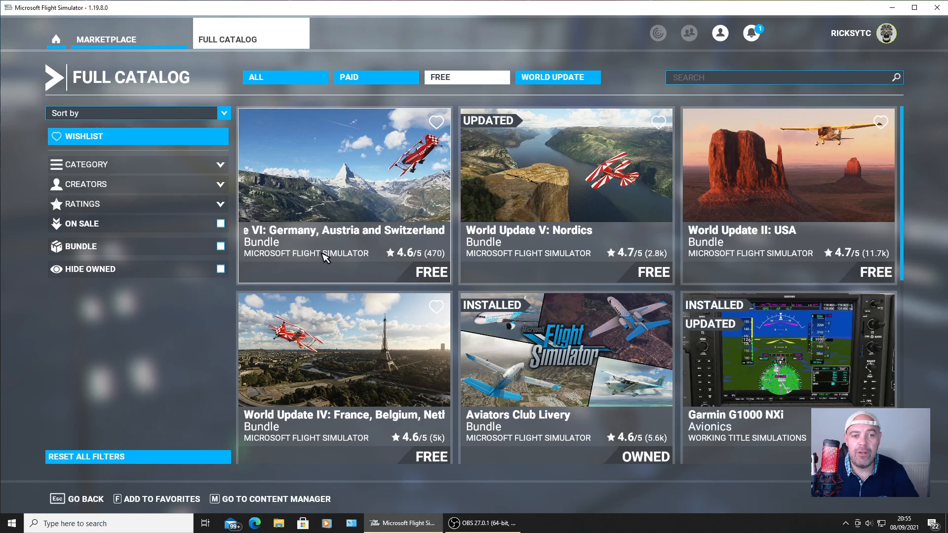
- View the owned World Update VI: Germany, Austria and Switzerland product page
{"action": "left_click", "coordinate": [344, 181]}
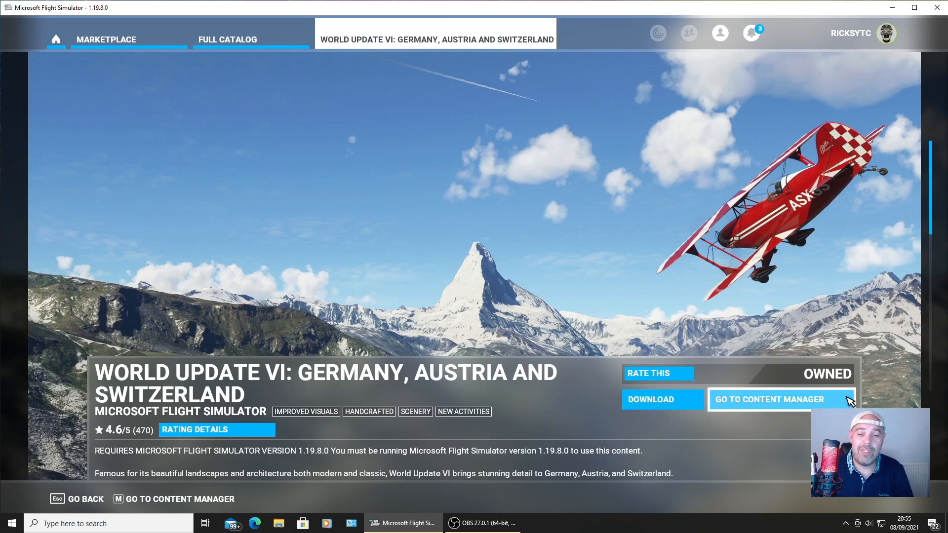
{"action": "mouse_move", "coordinate": [681, 463]}
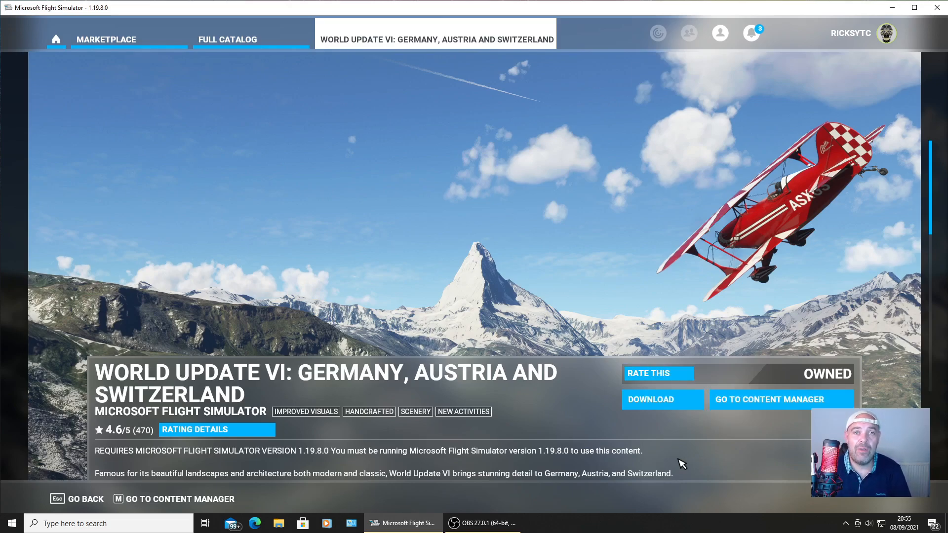
{"action": "mouse_move", "coordinate": [9, 169]}
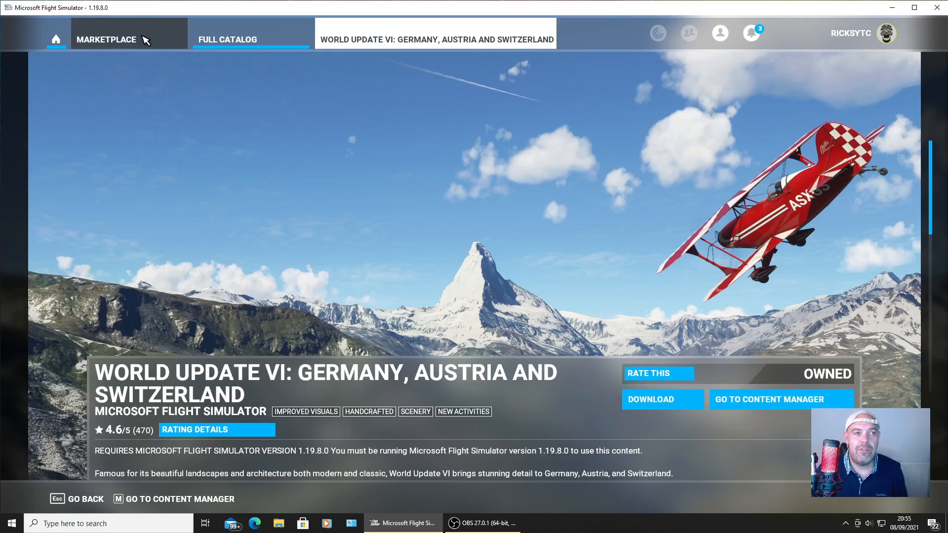
- Go back through Marketplace to the Full Catalog, now led by World Update V: Nordics
{"action": "left_click", "coordinate": [107, 40]}
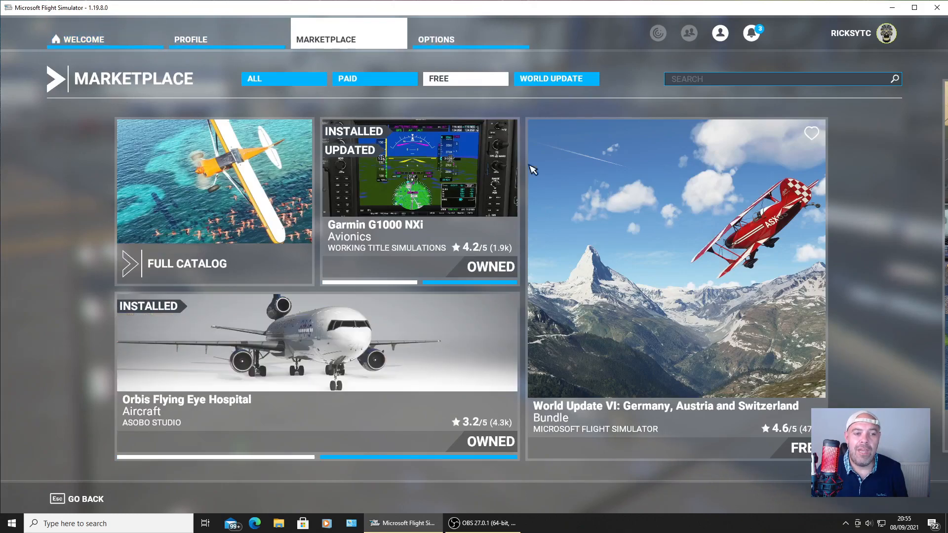
{"action": "mouse_move", "coordinate": [237, 261]}
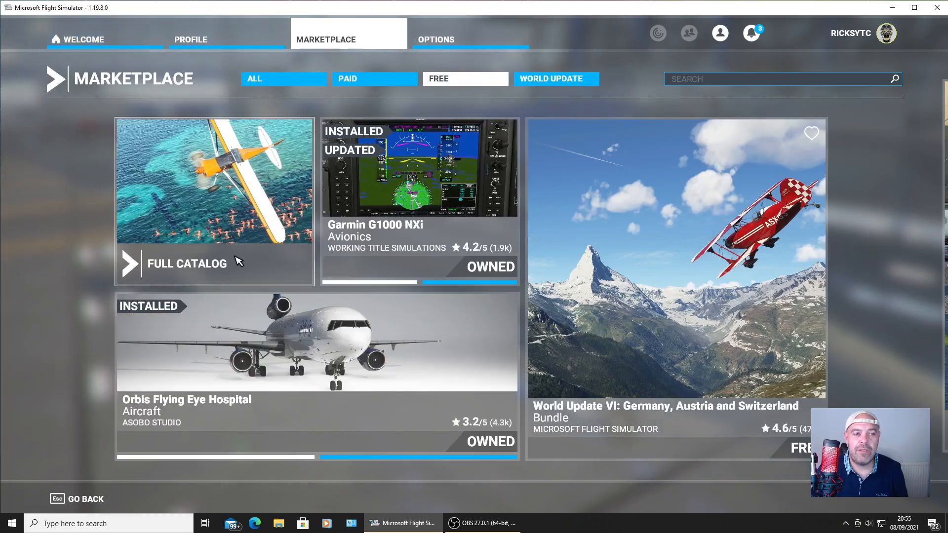
{"action": "left_click", "coordinate": [188, 263]}
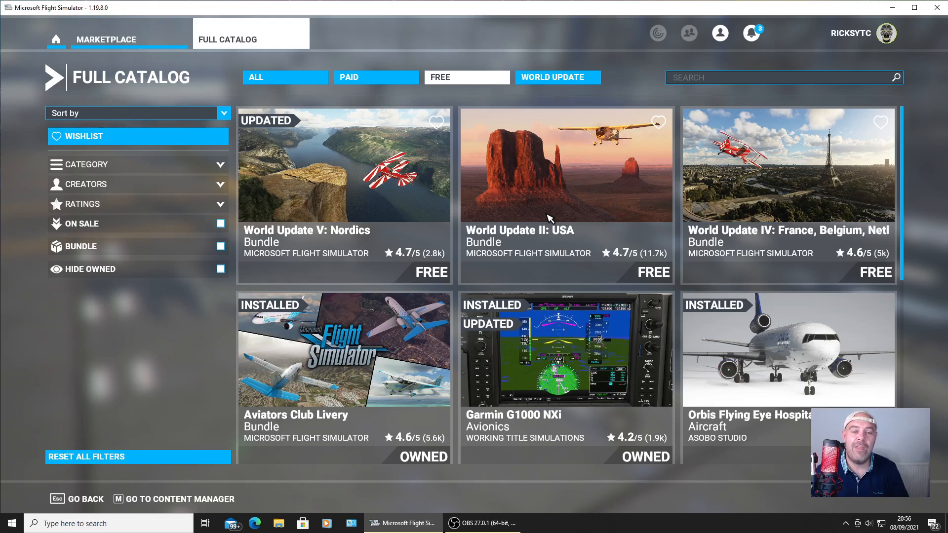
{"action": "mouse_move", "coordinate": [253, 219]}
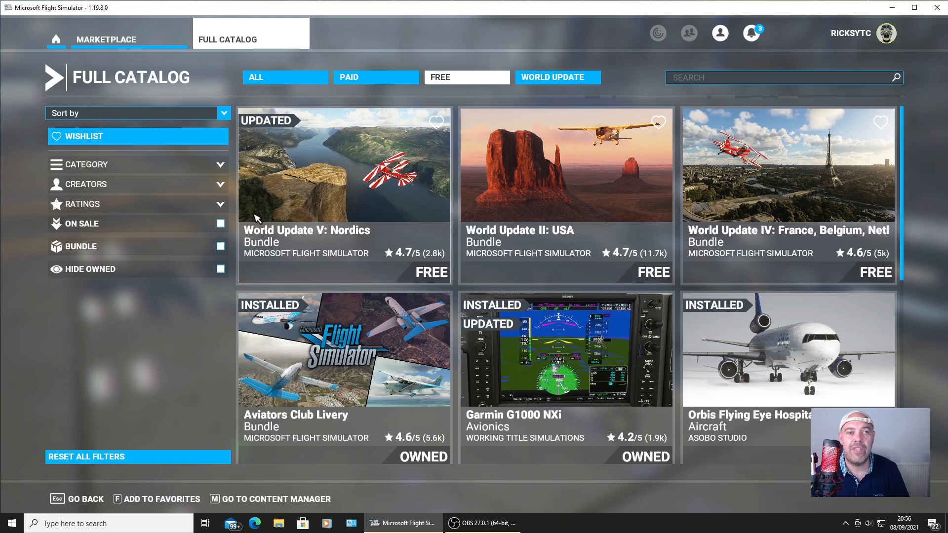